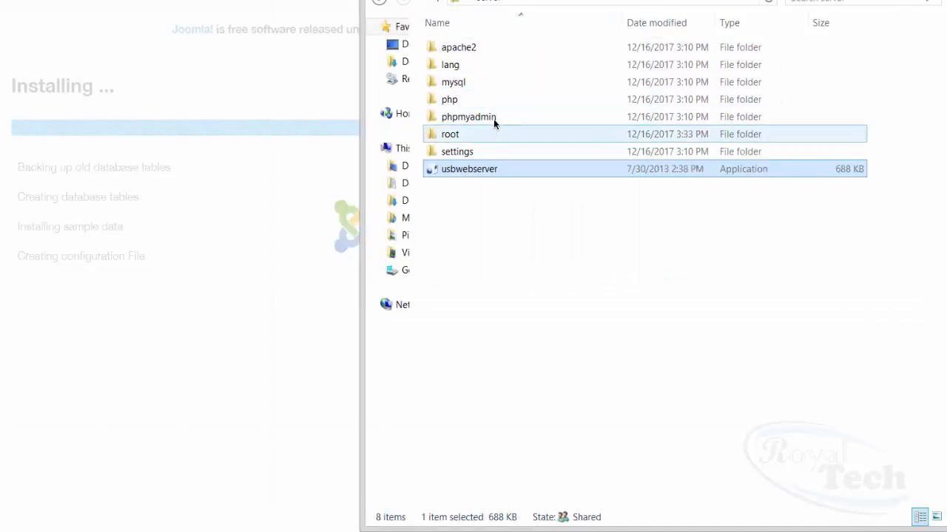
{"action": "mouse_move", "coordinate": [470, 99]}
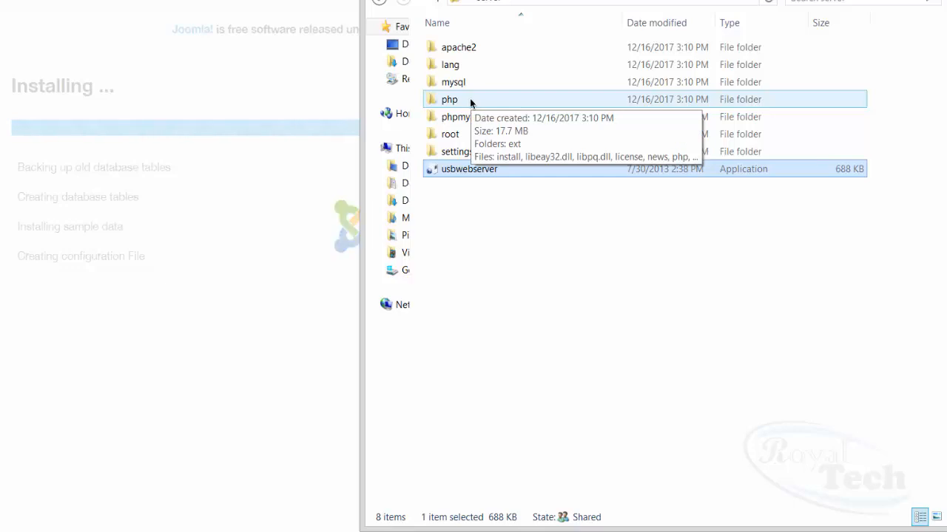
Open php.ini from the USBWebserver php folder in Sublime Text.
{"action": "double_click", "coordinate": [450, 99]}
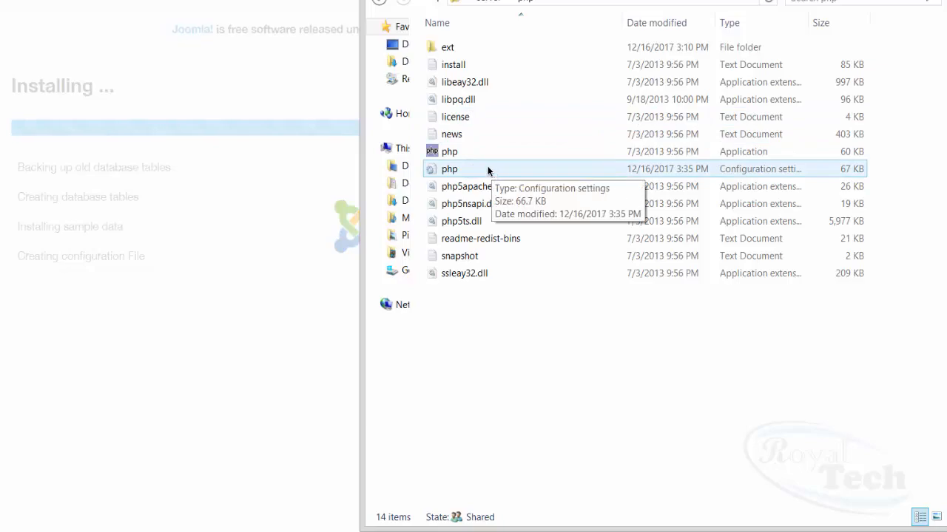
{"action": "right_click", "coordinate": [450, 169]}
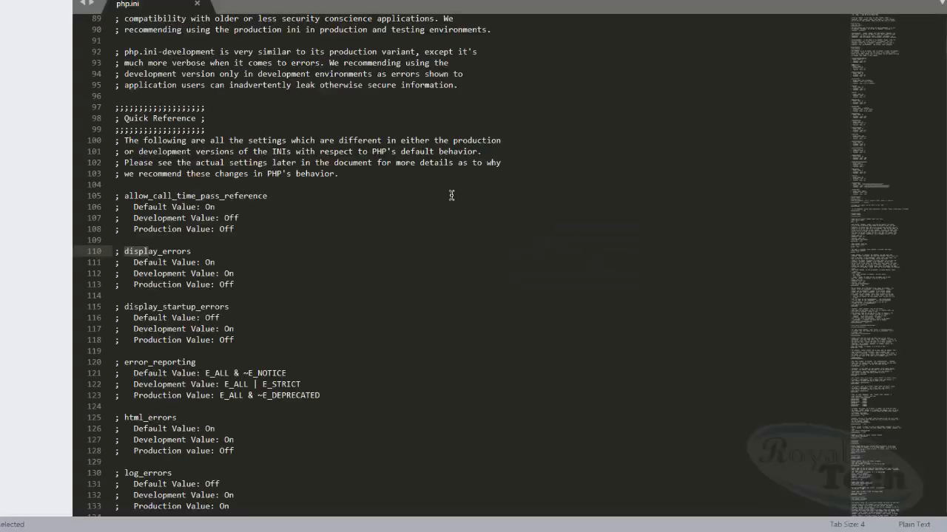
{"action": "mouse_move", "coordinate": [530, 222]}
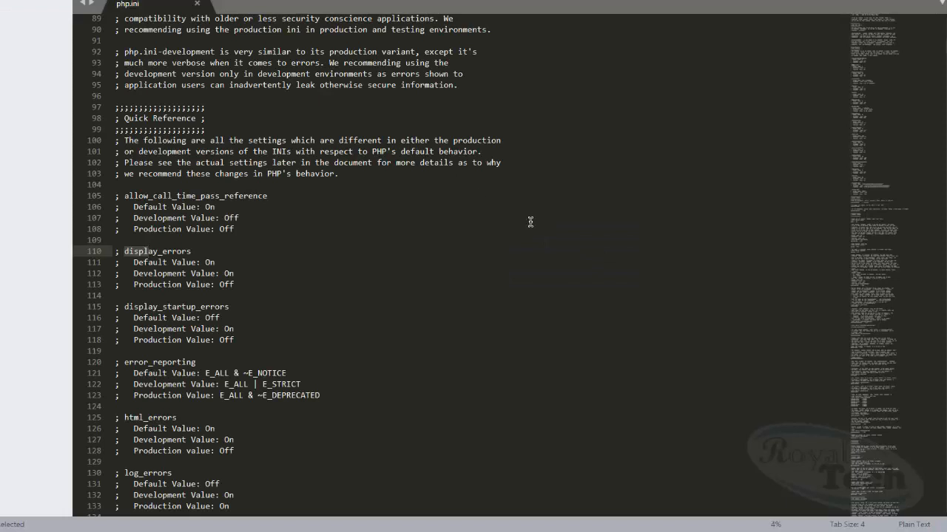
Search the php folder's php.ini for 'displ', then for 'max' to reach max_execution_time.
{"action": "type", "text": "displ"}
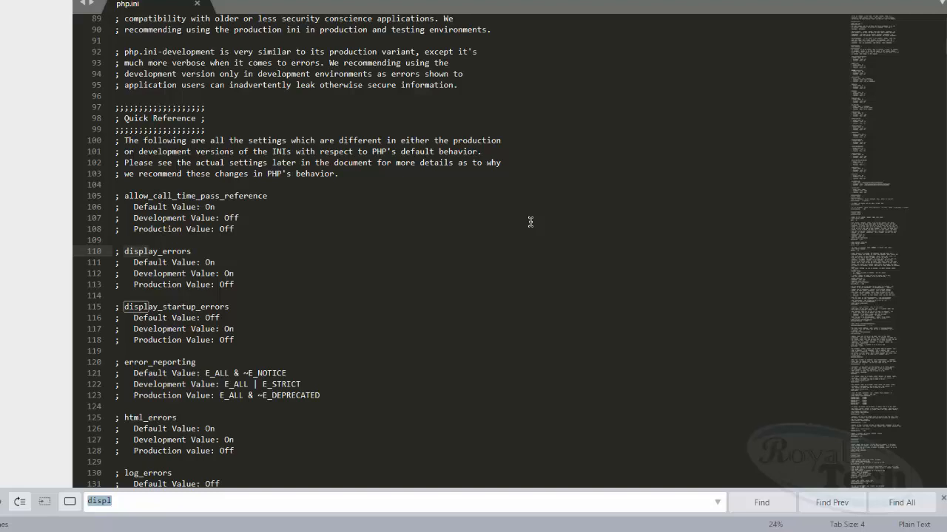
{"action": "type", "text": "max"}
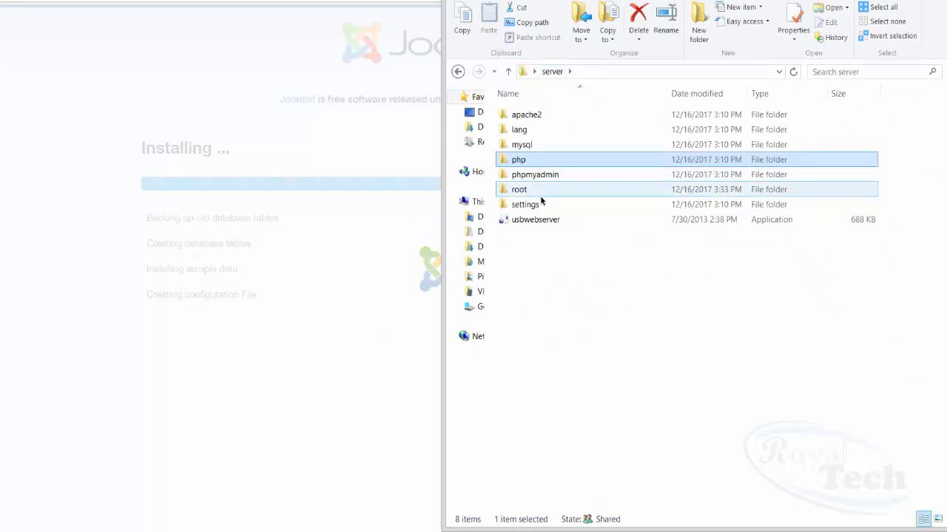
Open php.ini from the settings folder in Sublime Text.
{"action": "double_click", "coordinate": [523, 204]}
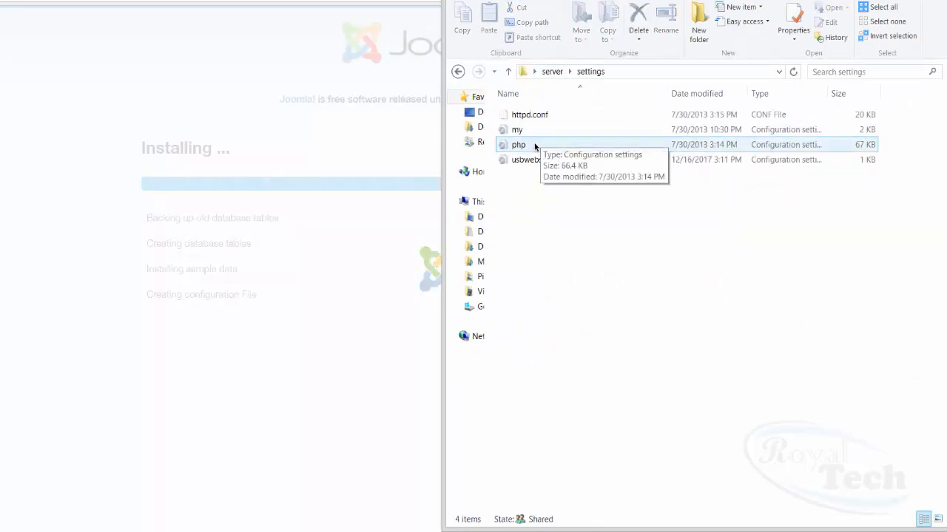
{"action": "left_click", "coordinate": [518, 145]}
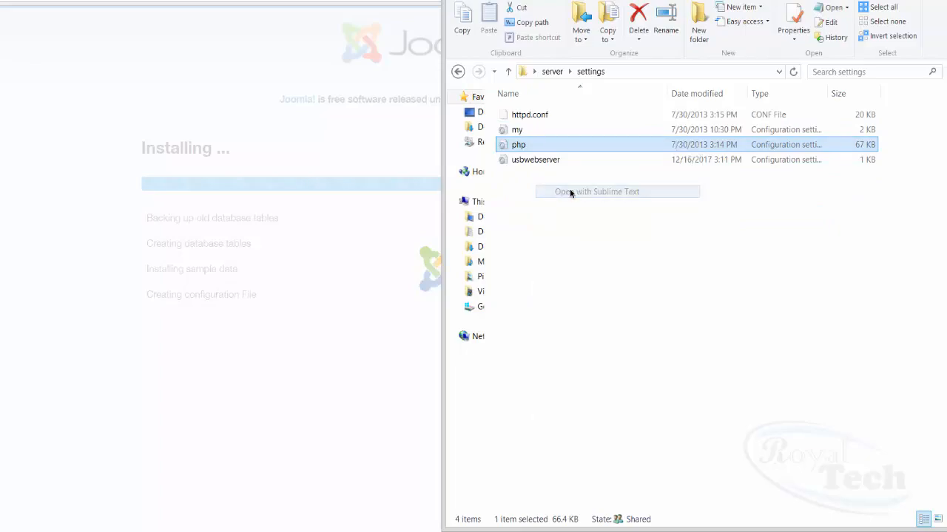
{"action": "left_click", "coordinate": [596, 192]}
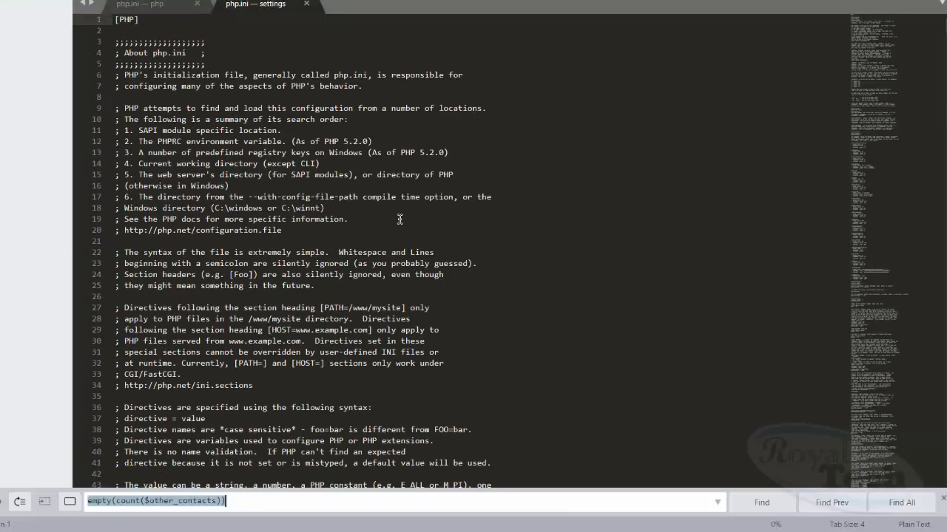
Search the settings php.ini for 'max' to locate max_execution_time for setting it to 300.
{"action": "type", "text": "max_exe"}
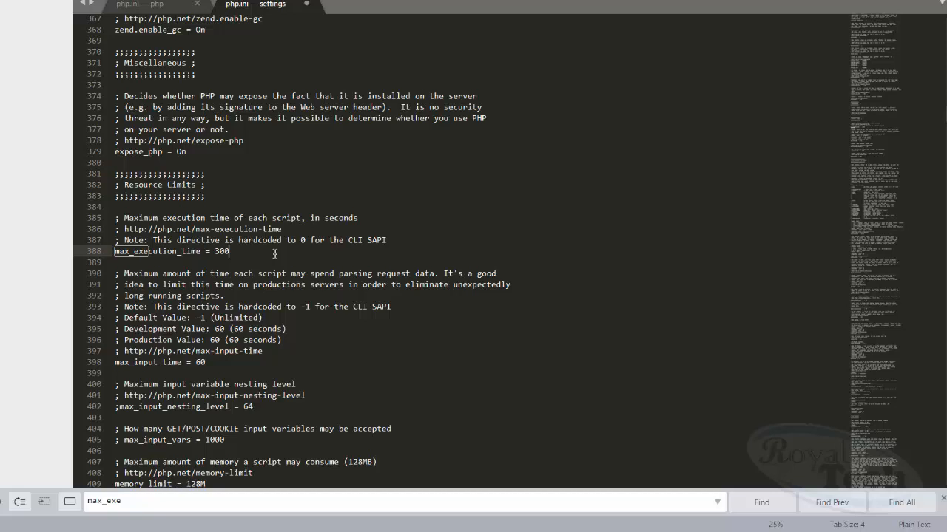
{"action": "mouse_move", "coordinate": [645, 391]}
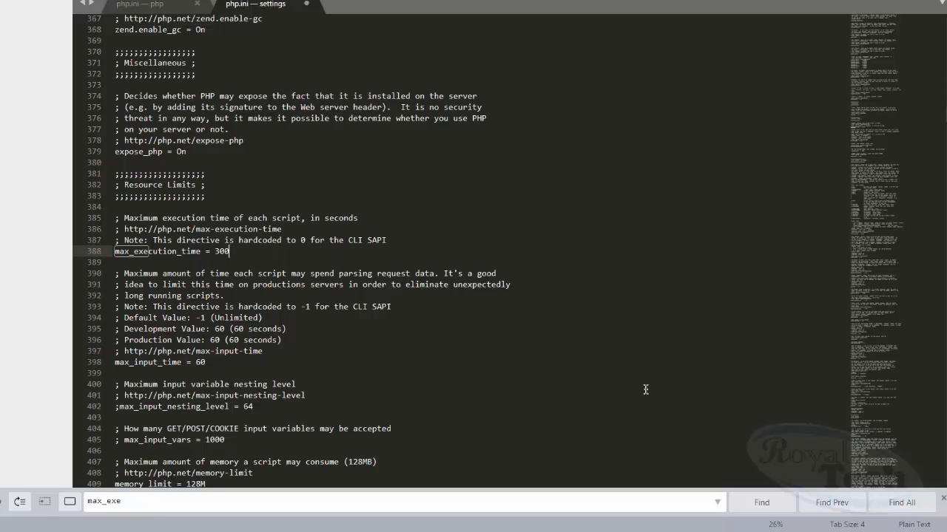